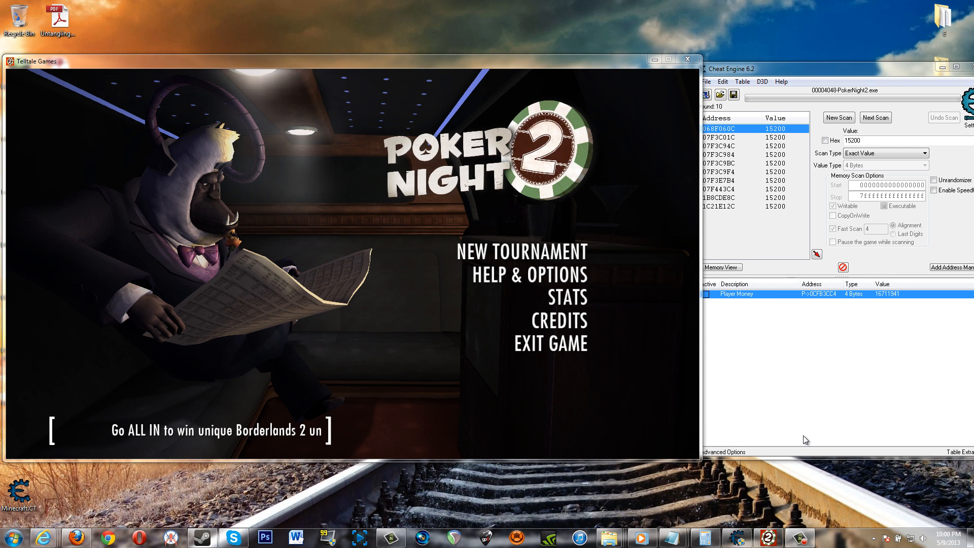
mouse_move(785, 424)
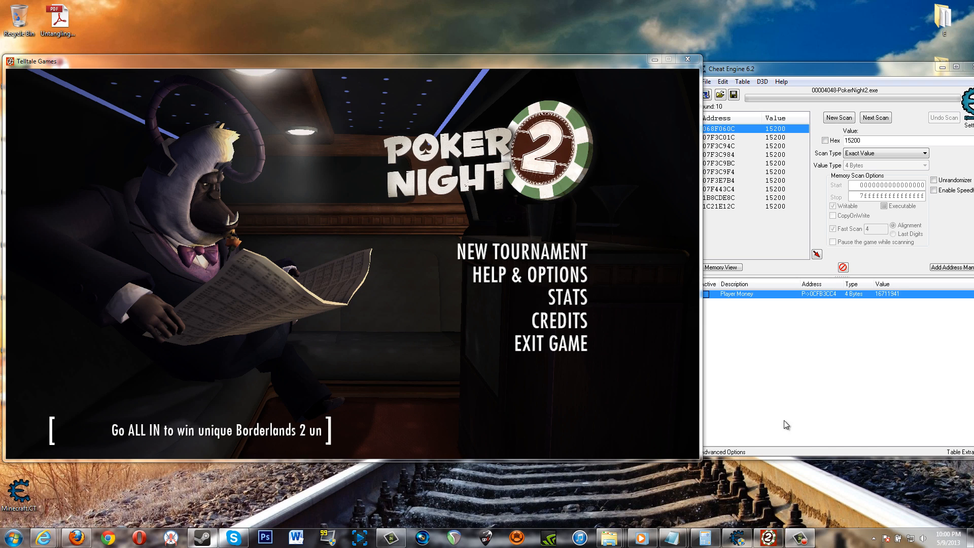
mouse_move(768, 401)
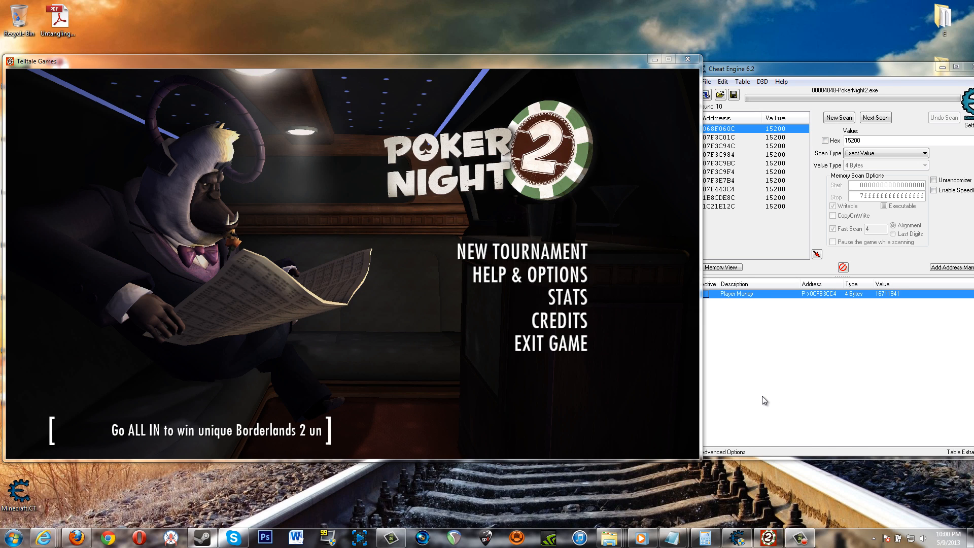
mouse_move(760, 414)
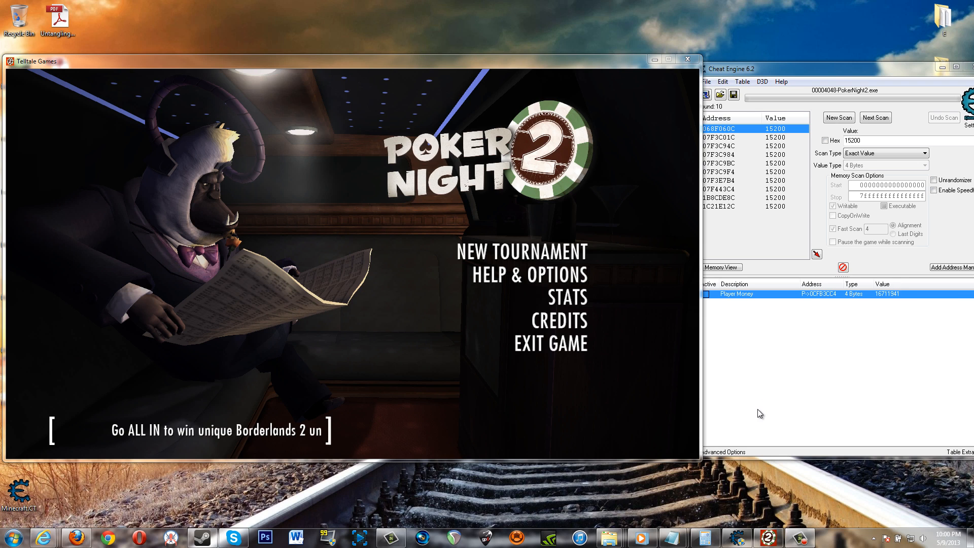
mouse_move(750, 356)
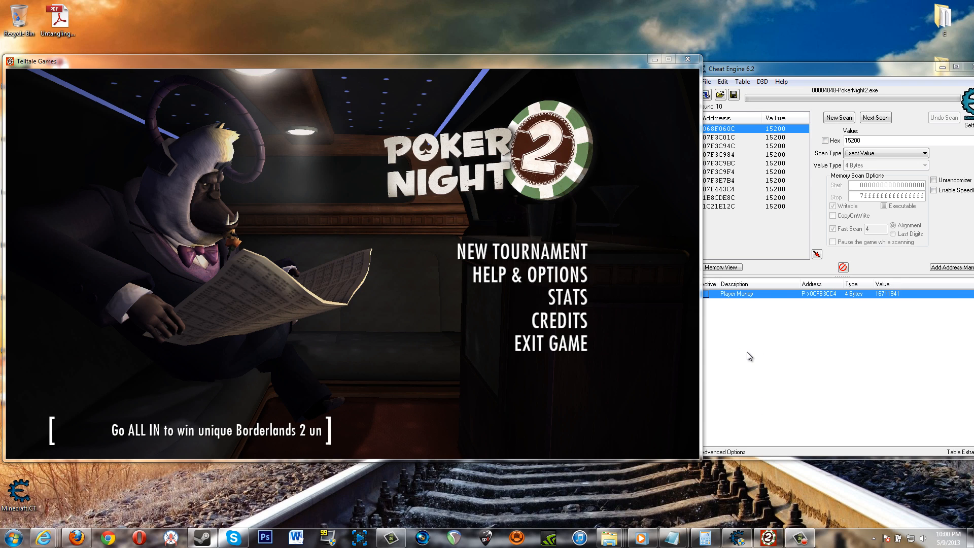
mouse_move(571, 255)
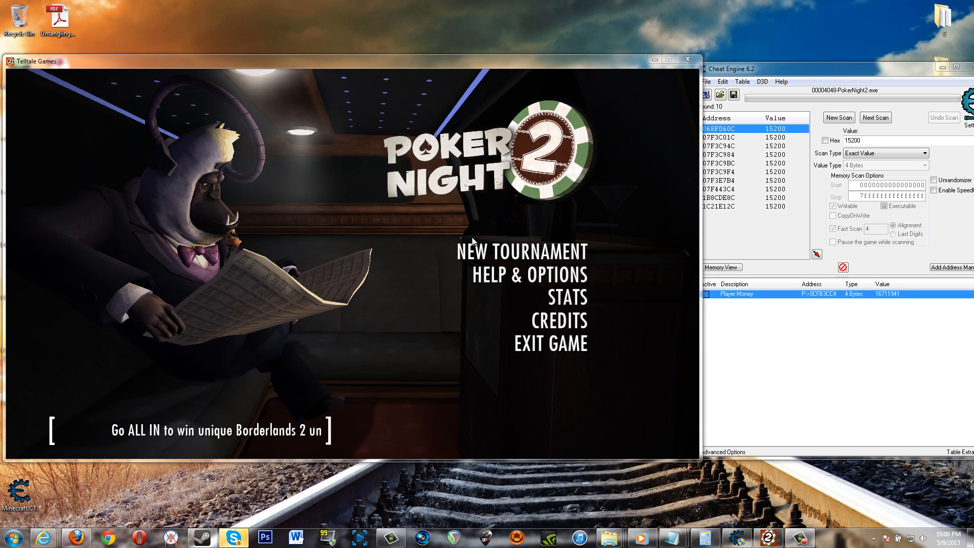
mouse_move(573, 298)
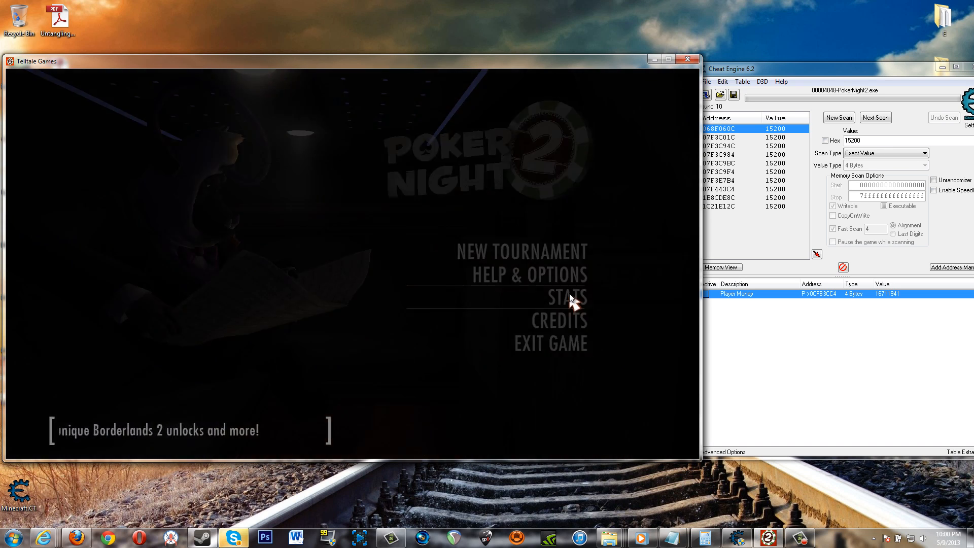
Bring up the player statistics page showing the -$140,000 Current Balance
left_click(567, 297)
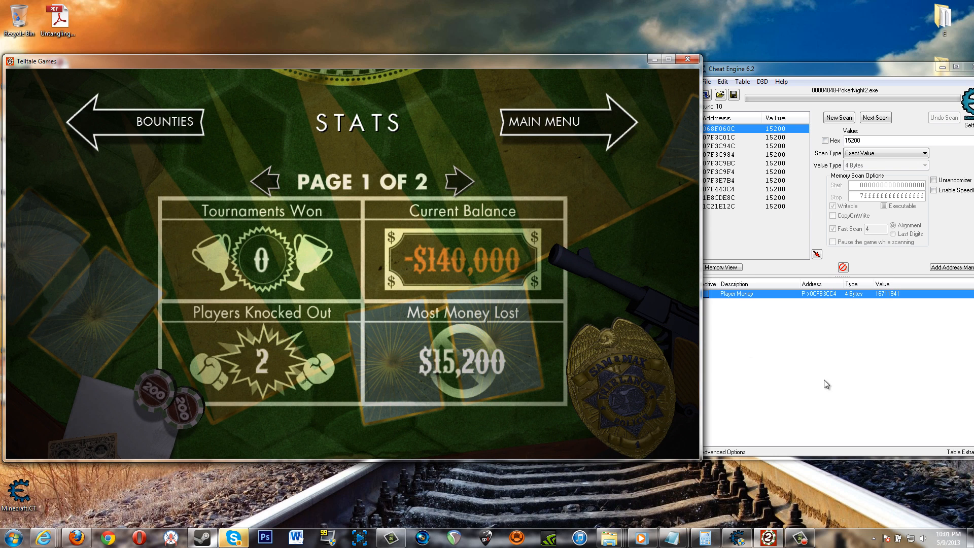
mouse_move(473, 289)
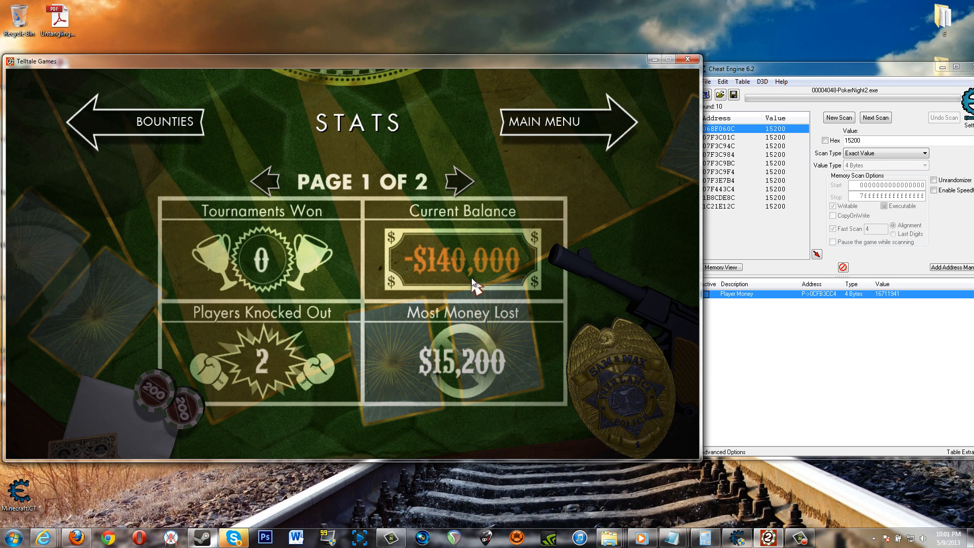
mouse_move(842, 181)
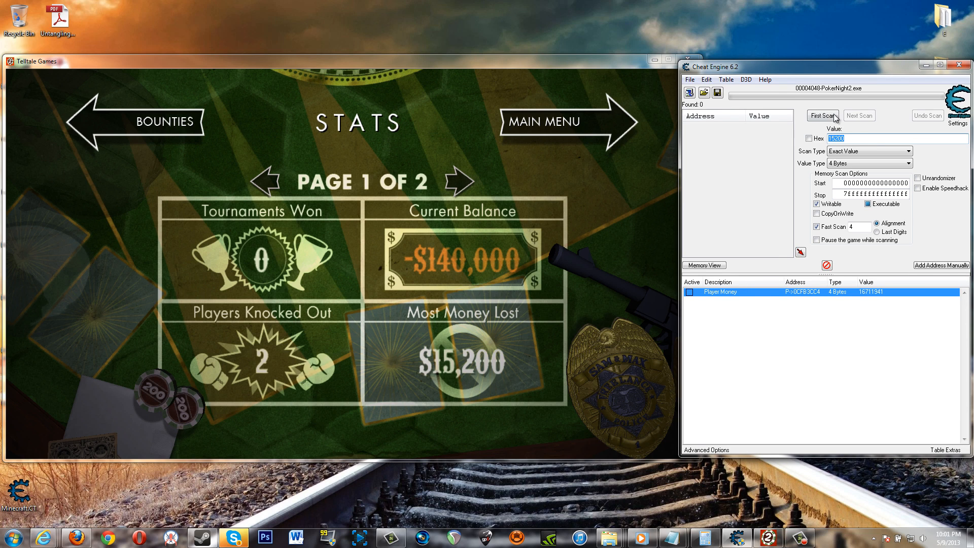
Run a first scan for the value 140000, which finds 0 addresses
type("140000")
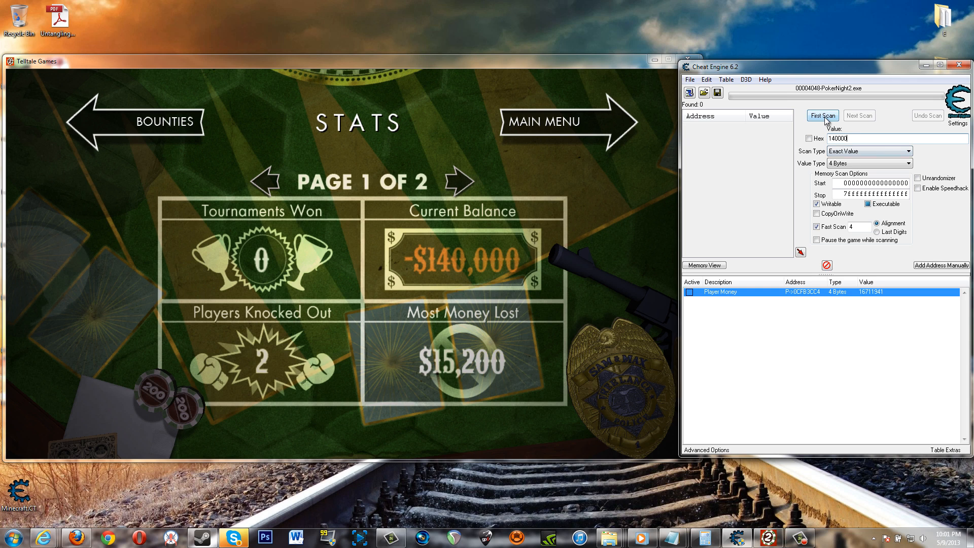
left_click(822, 115)
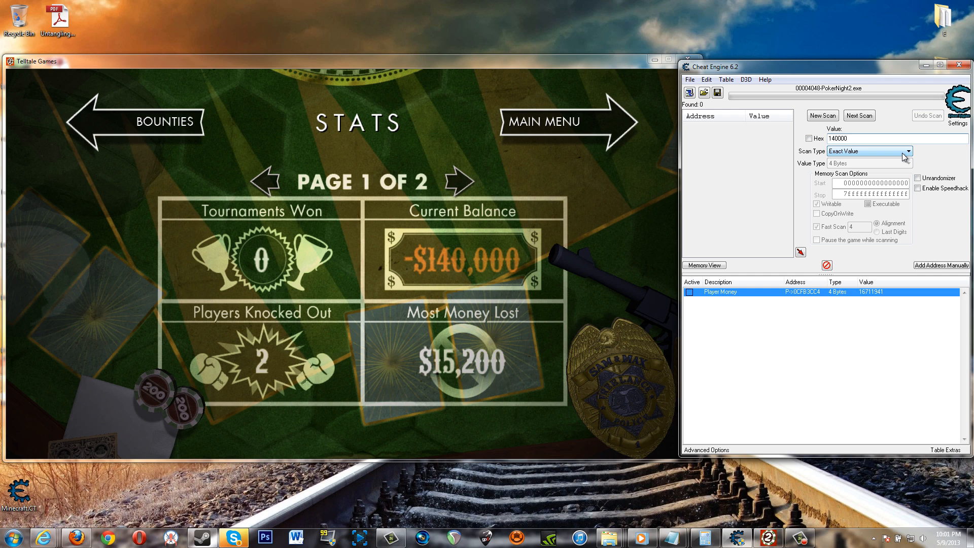
type("-140000")
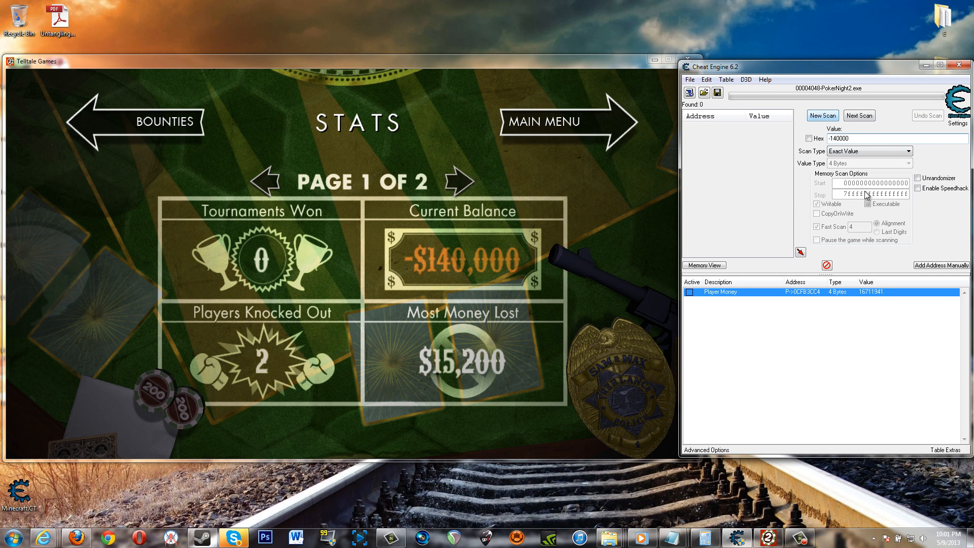
left_click(822, 115)
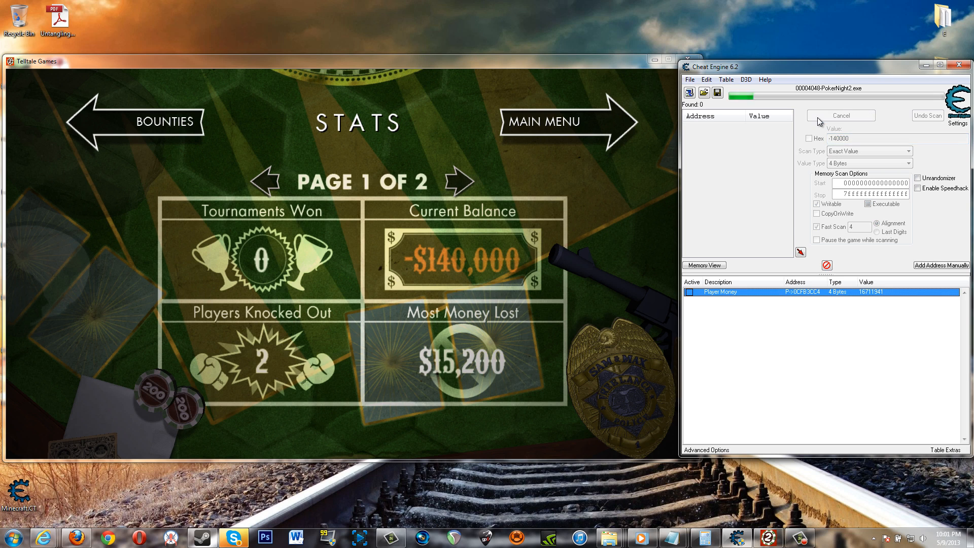
left_click(840, 115)
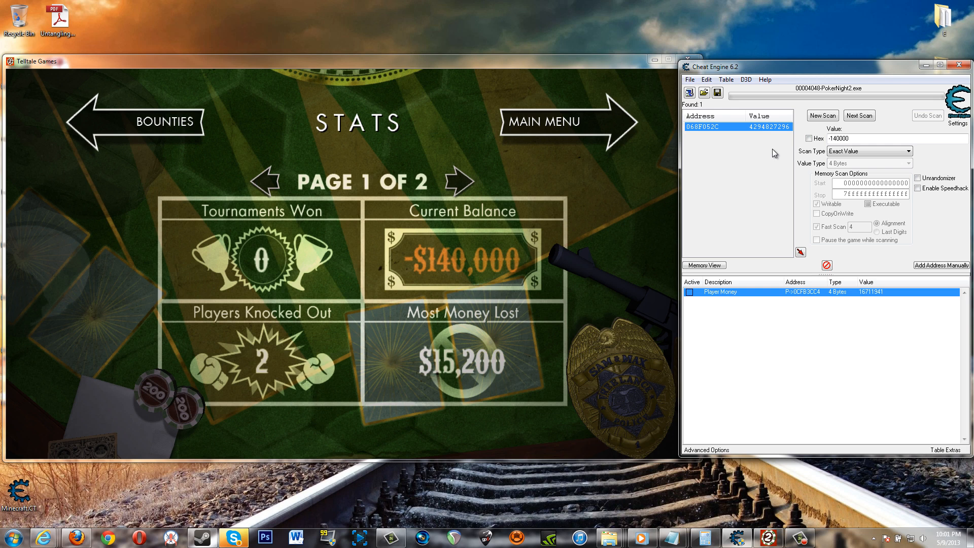
mouse_move(843, 130)
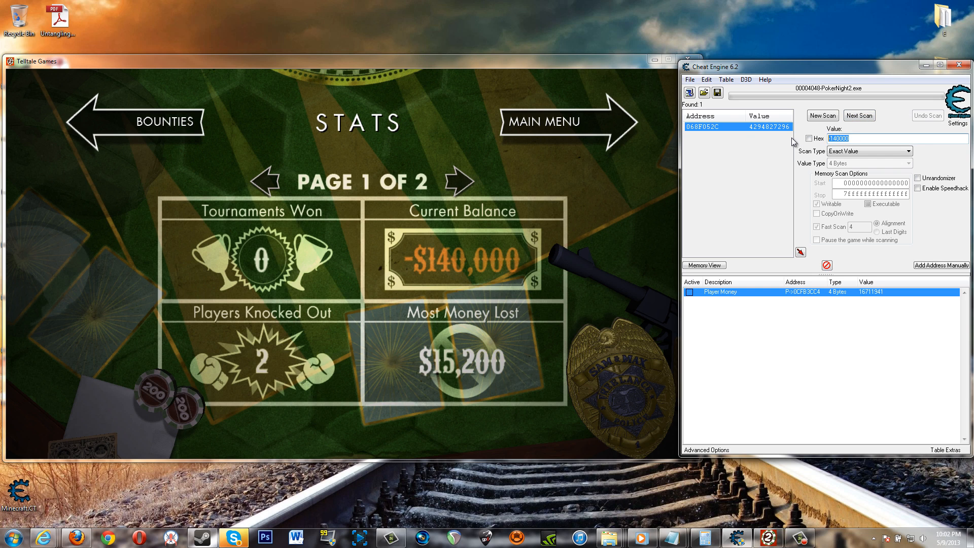
left_click(822, 115)
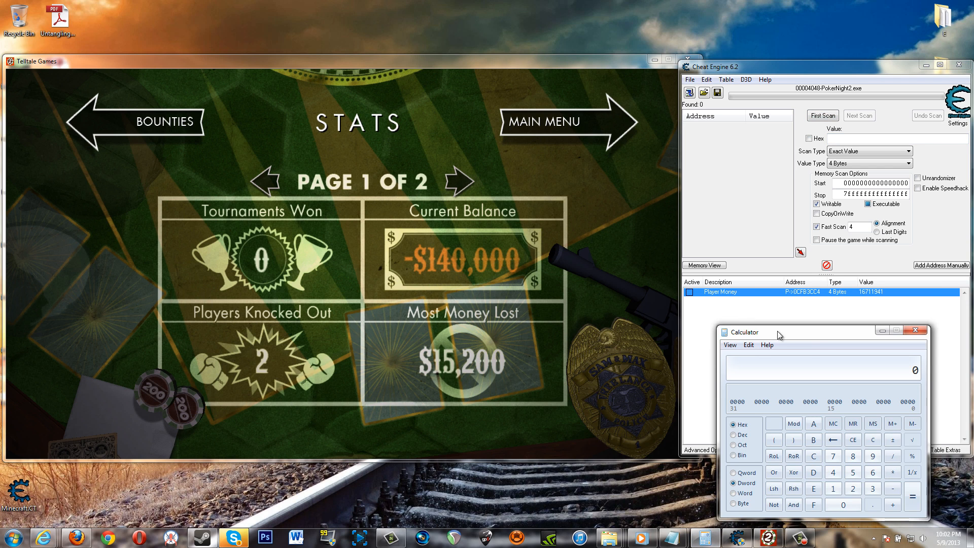
In Calculator's Programmer mode, convert -140000 to its hex form FFFDDD20
left_click(711, 264)
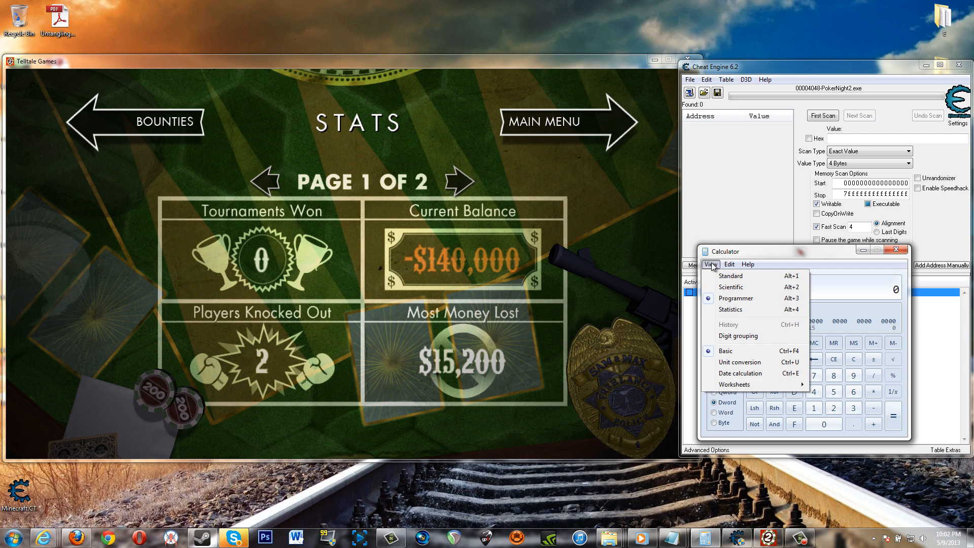
left_click(736, 298)
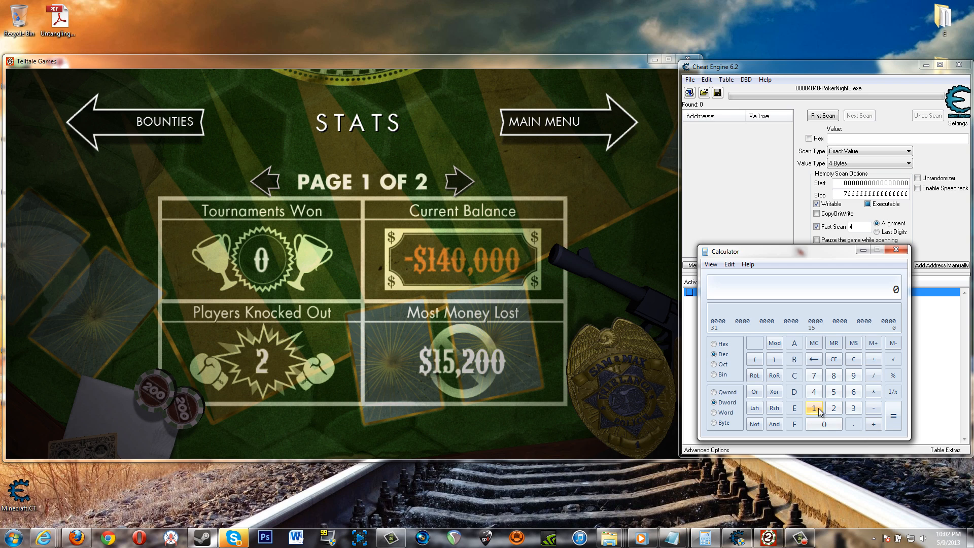
left_click(825, 424)
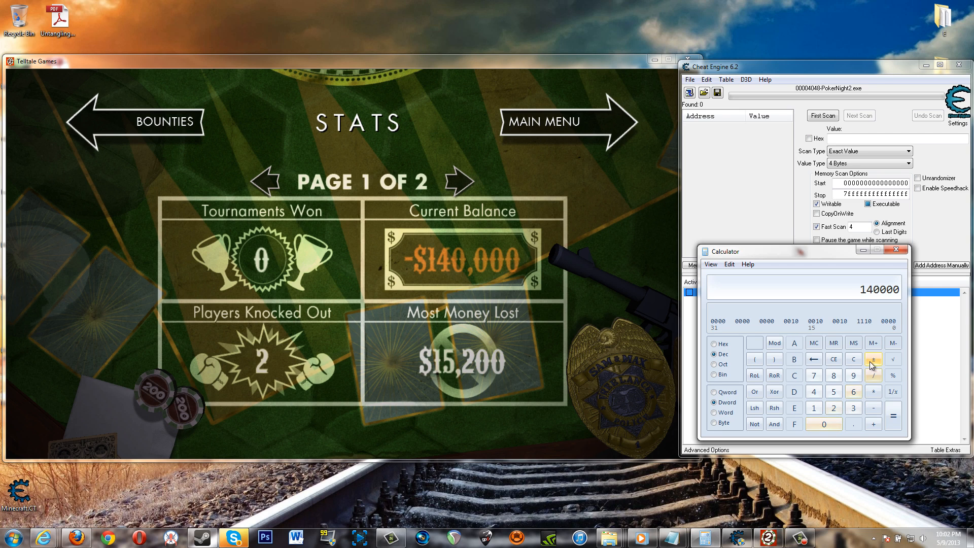
left_click(873, 359)
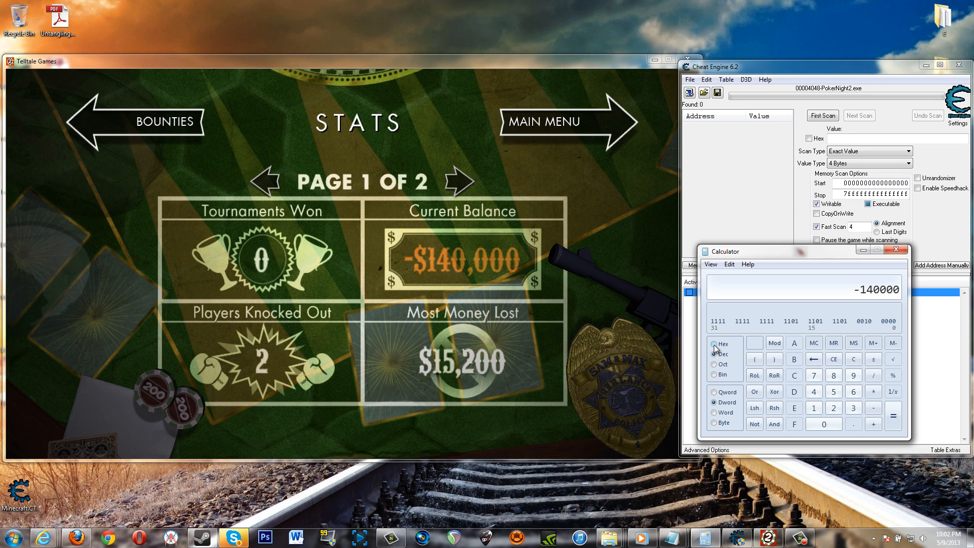
left_click(714, 344)
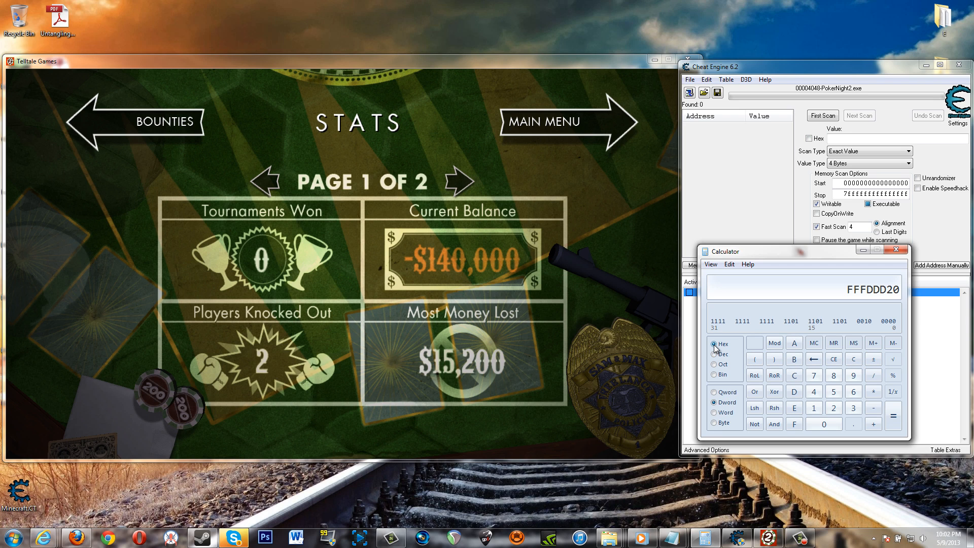
mouse_move(846, 299)
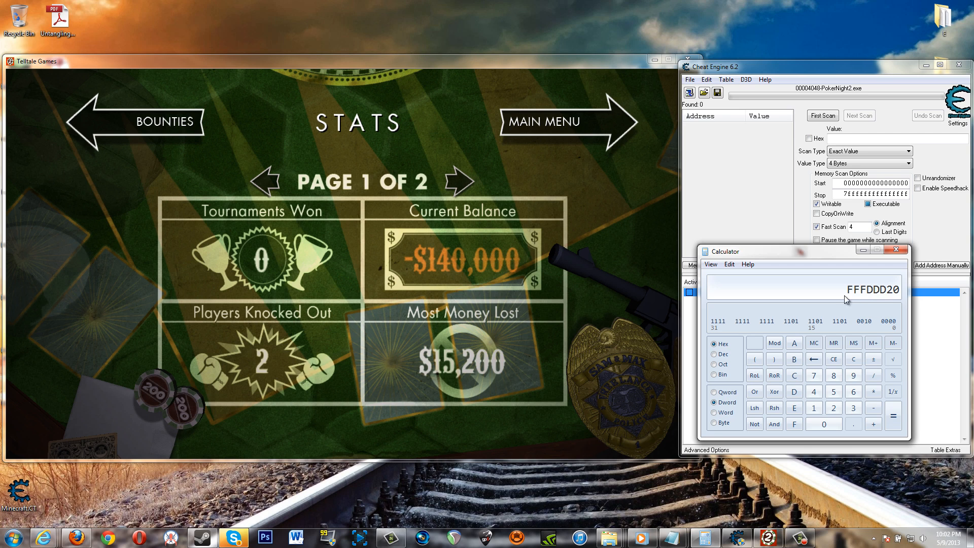
mouse_move(497, 265)
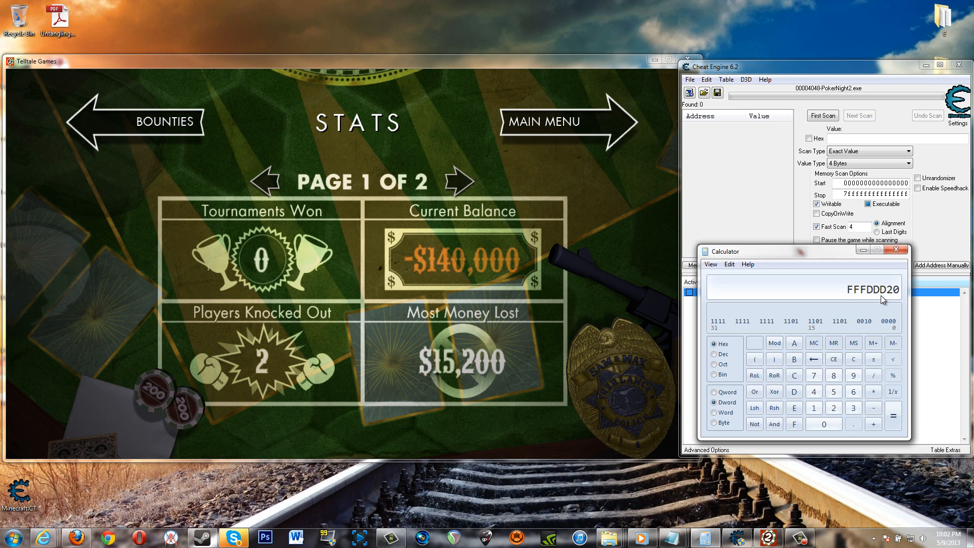
mouse_move(891, 295)
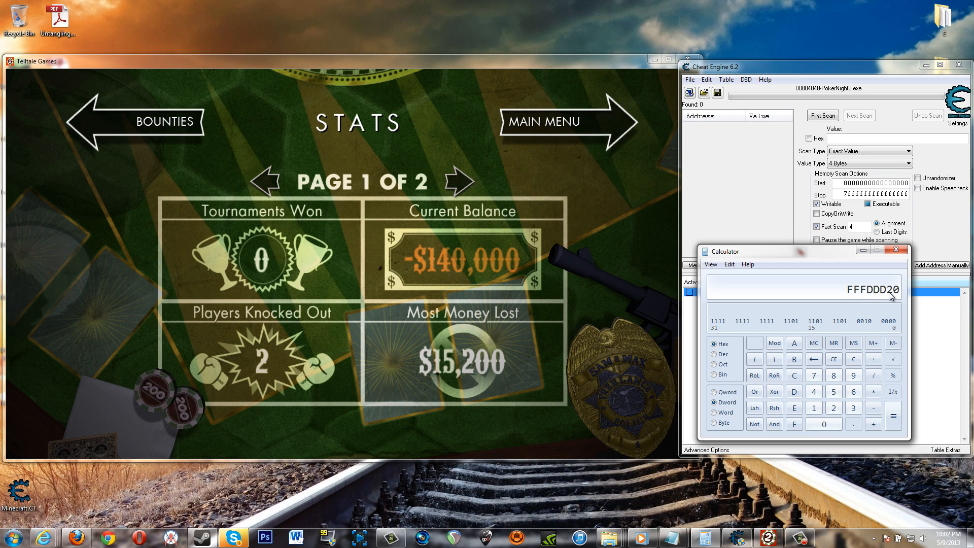
mouse_move(751, 296)
type("00000000")
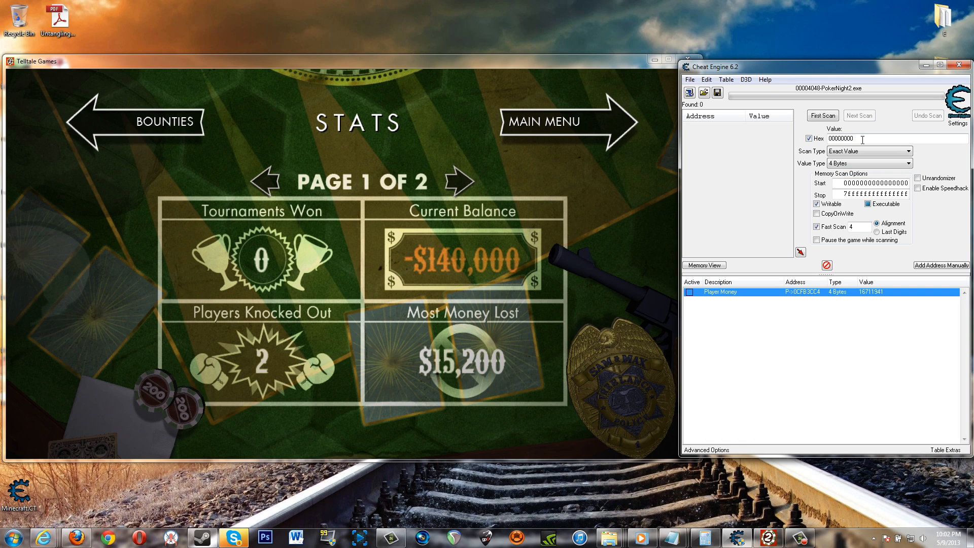
Scan for the hex value FFFDDD20 and add its single found address to the cheat table
right_click(842, 138)
type("FFFDDD20")
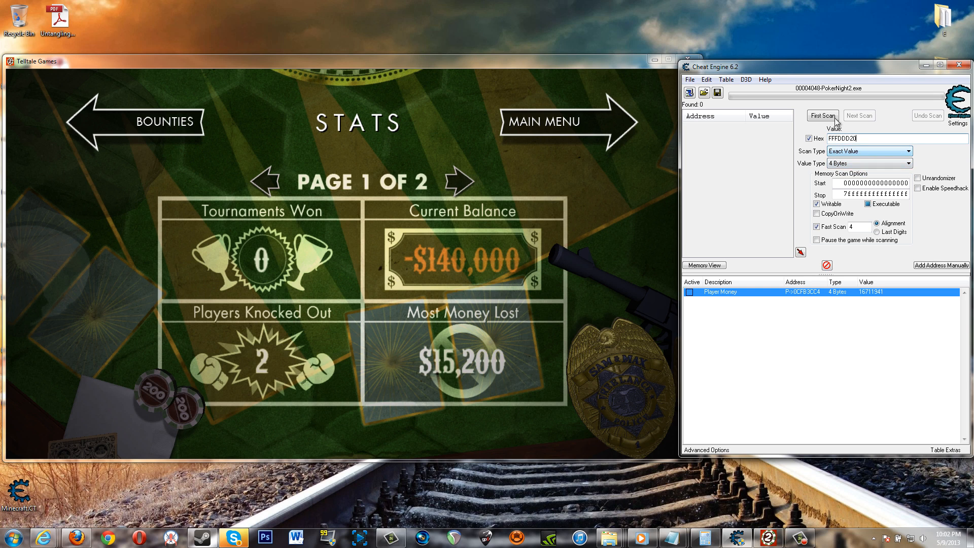
left_click(822, 114)
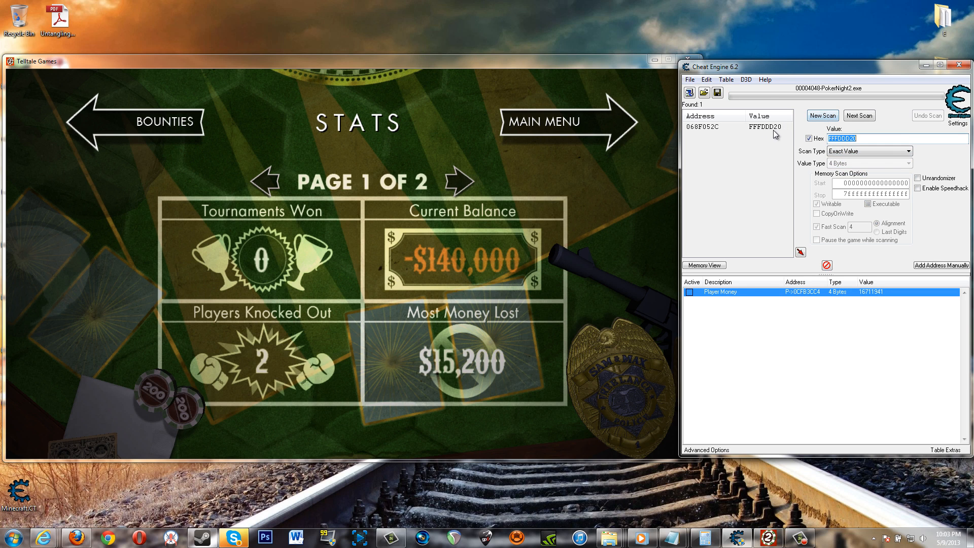
double_click(735, 126)
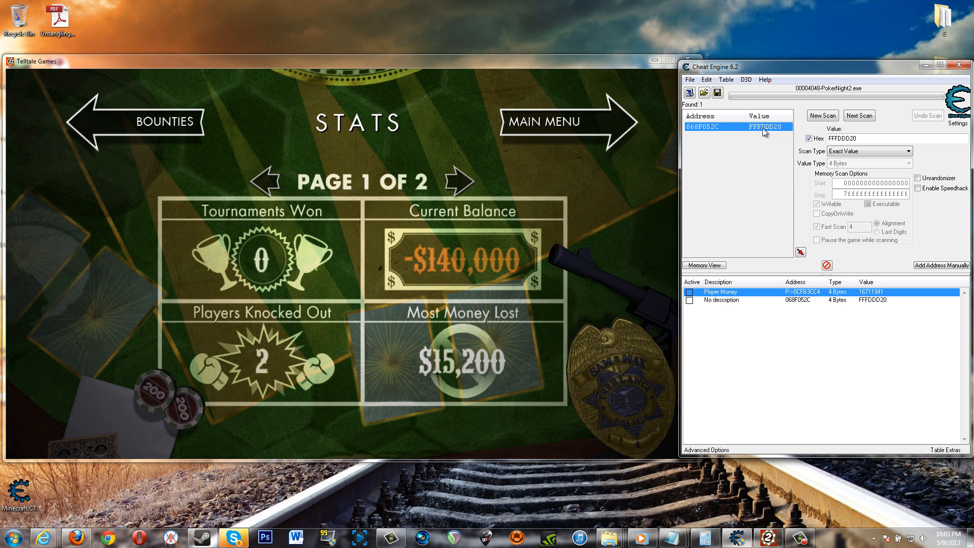
mouse_move(874, 307)
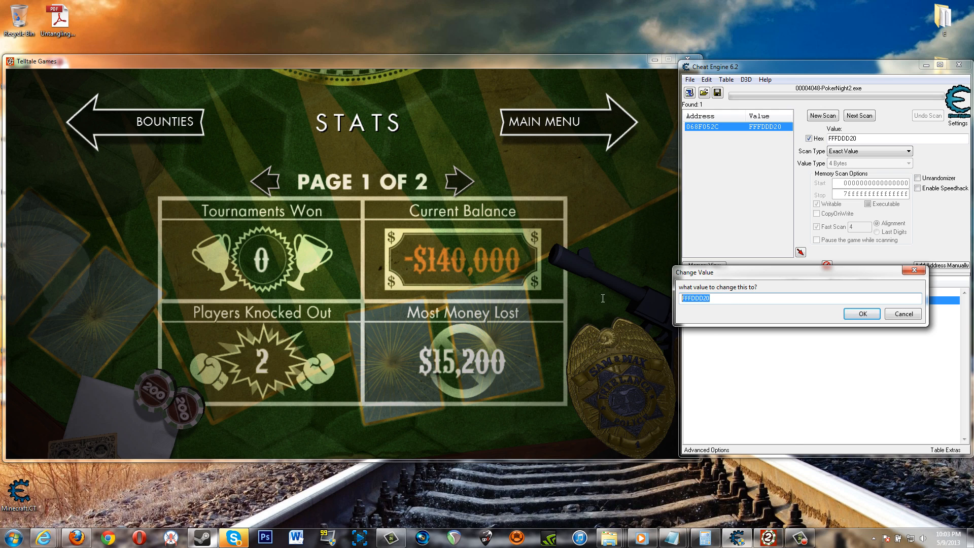
Begin entering a new value for the FFFDDD20 address in the Change Value prompt
type("00000")
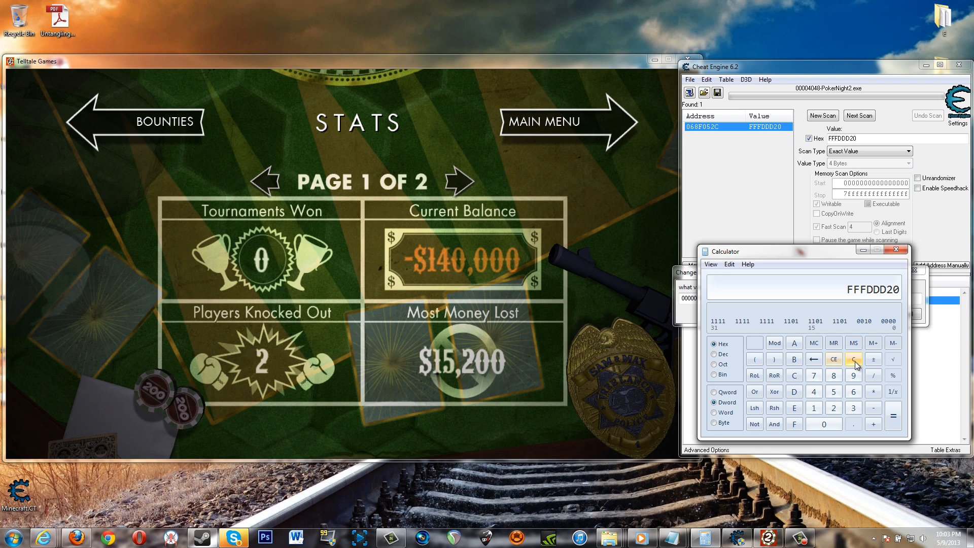
Convert decimal 140000 to hex 222E0 in Calculator, then close it
left_click(853, 359)
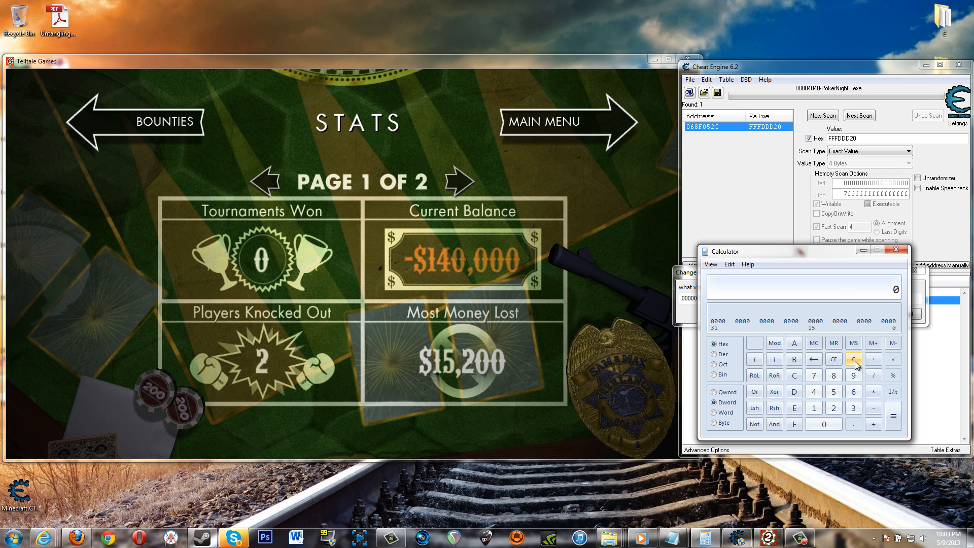
left_click(712, 354)
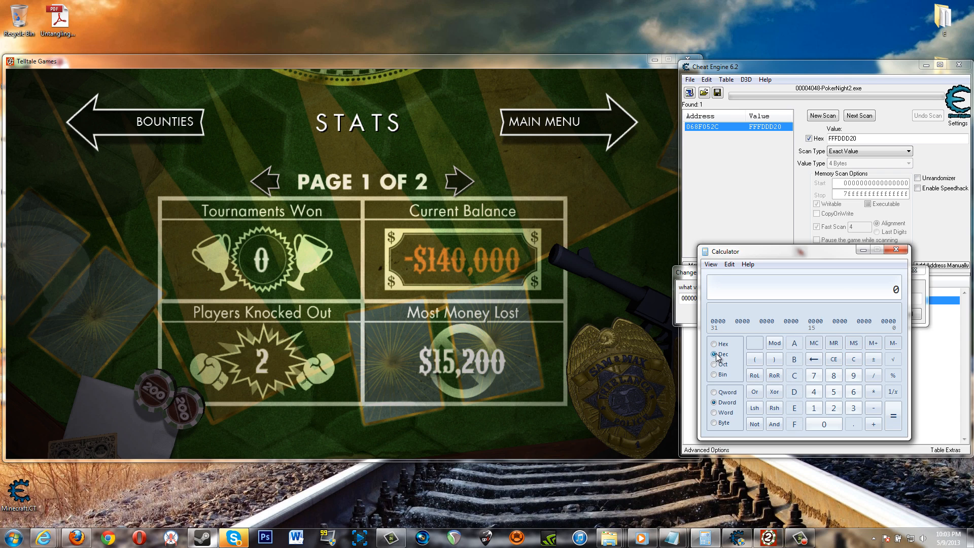
left_click(825, 424)
type("140000")
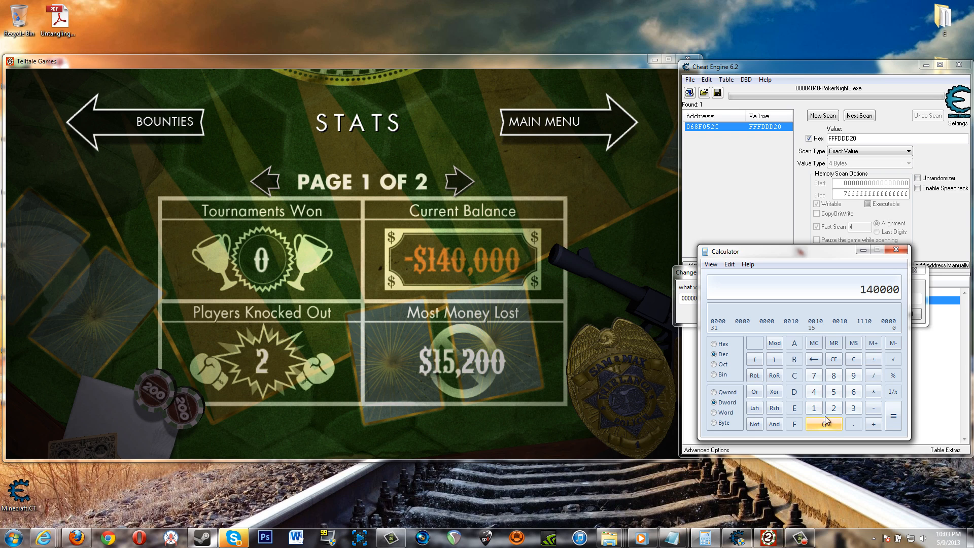
left_click(715, 344)
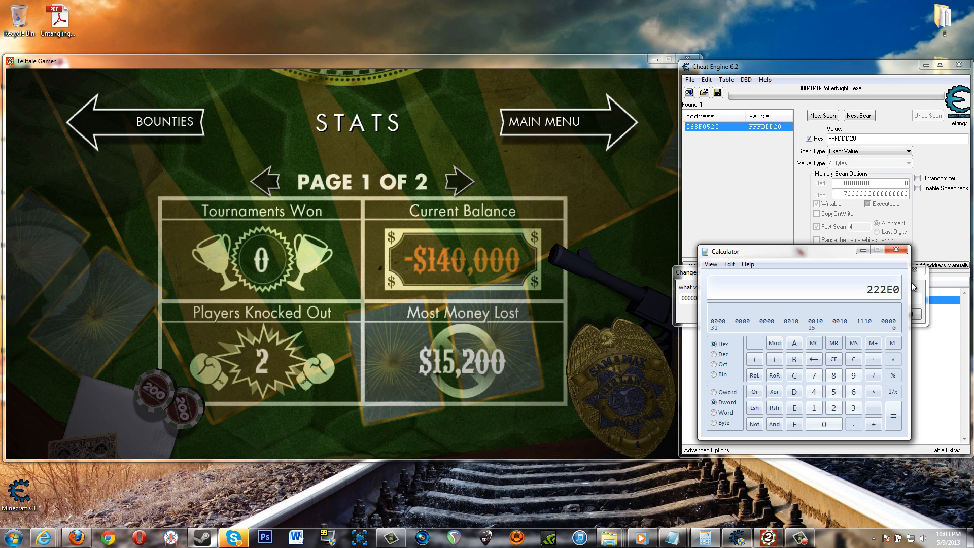
left_click(729, 264)
type("222E0")
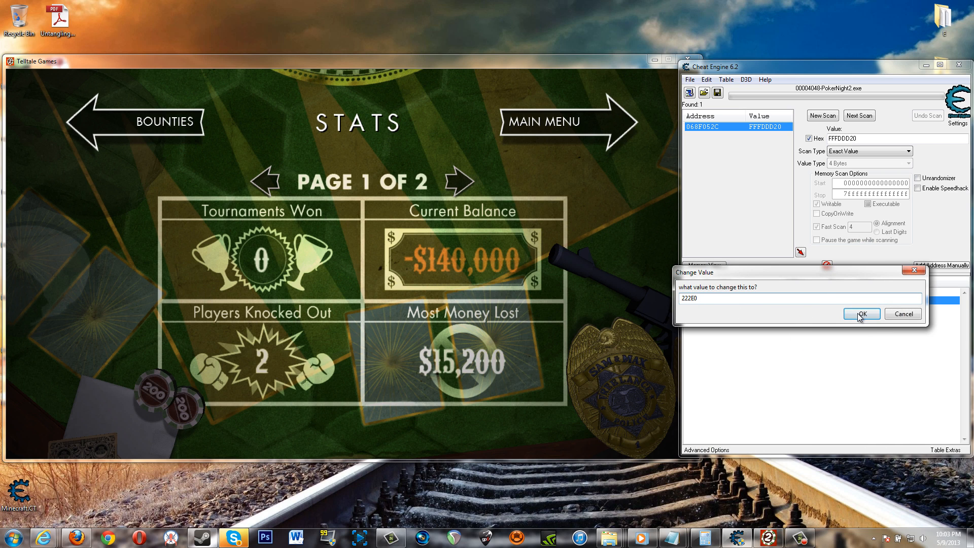
Confirm 222E0 as the new value and flip stats pages so the balance reads +$140,000
left_click(863, 315)
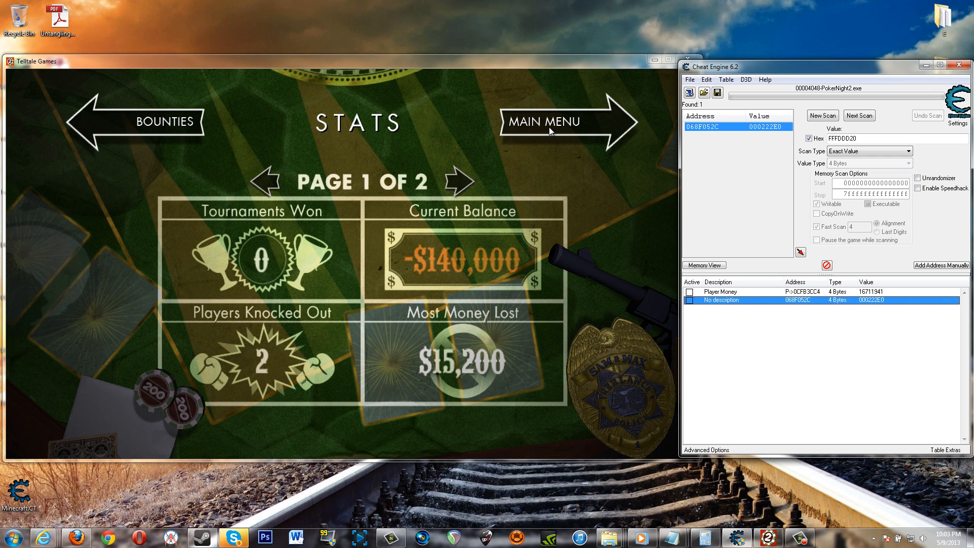
left_click(458, 185)
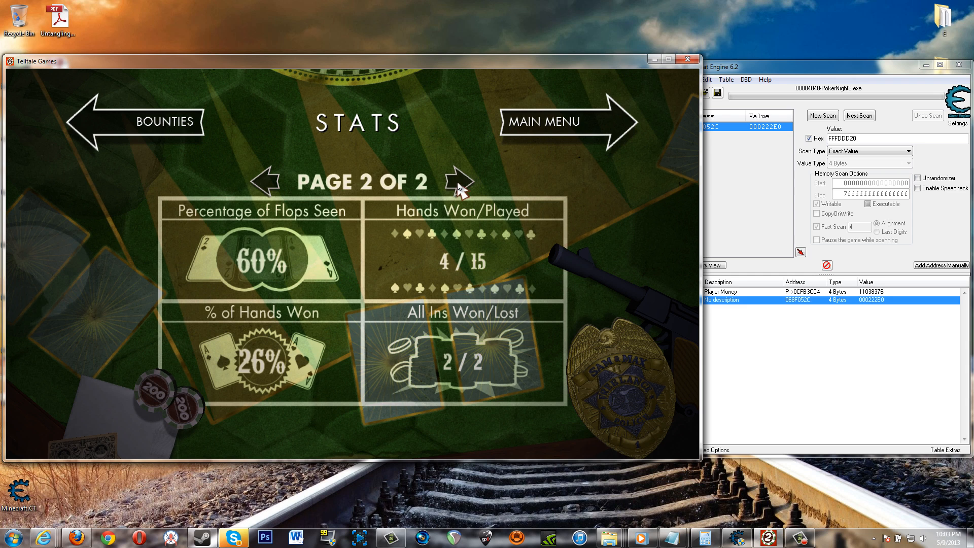
left_click(461, 182)
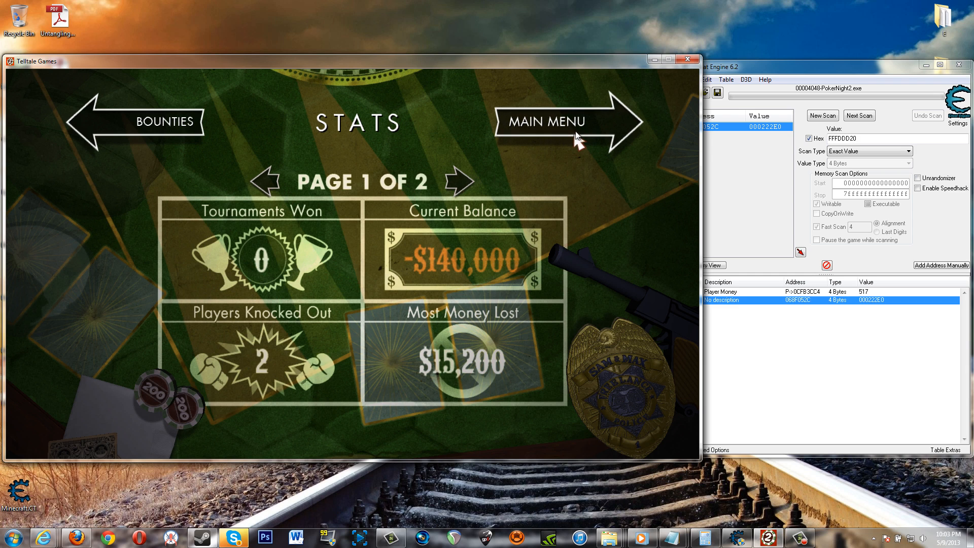
left_click(547, 121)
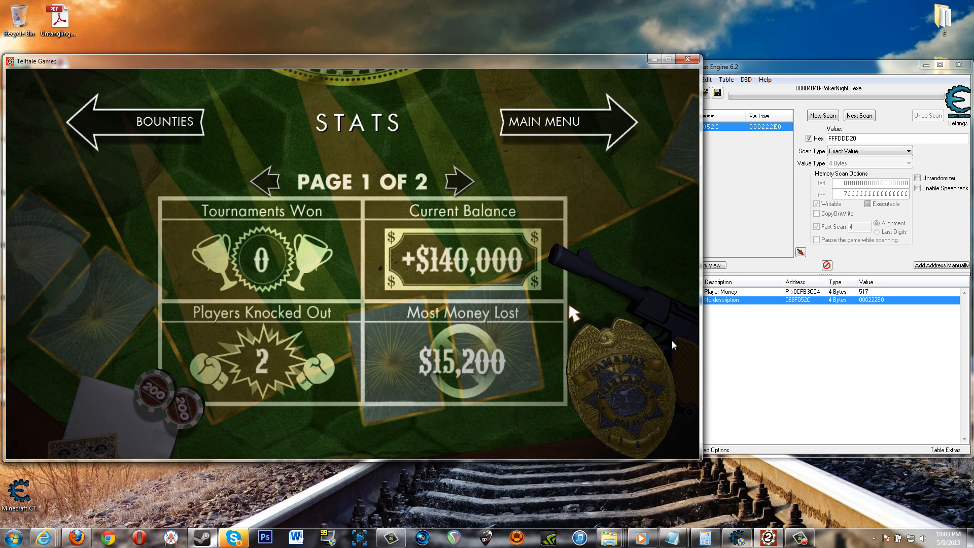
mouse_move(856, 363)
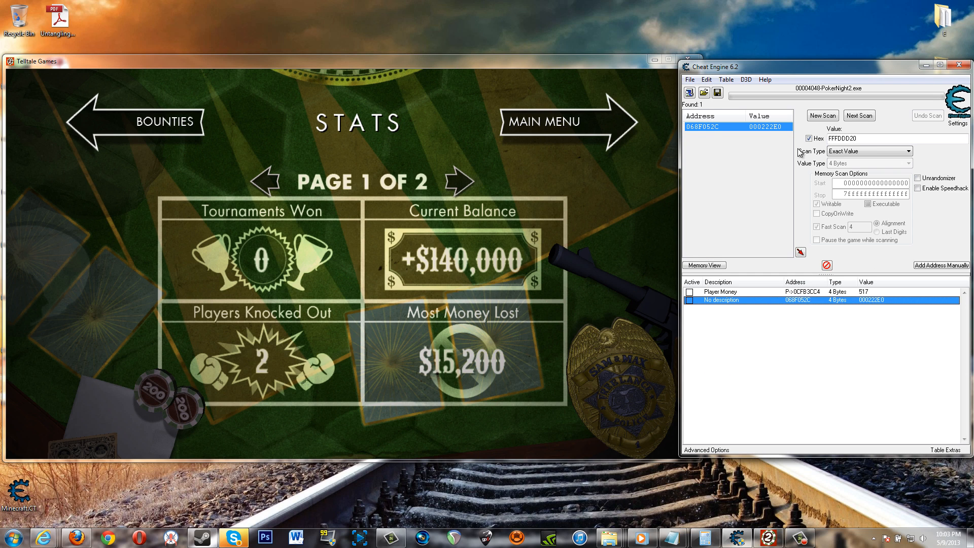
Run a fresh decimal scan for 140000 and pick its single found address
left_click(822, 114)
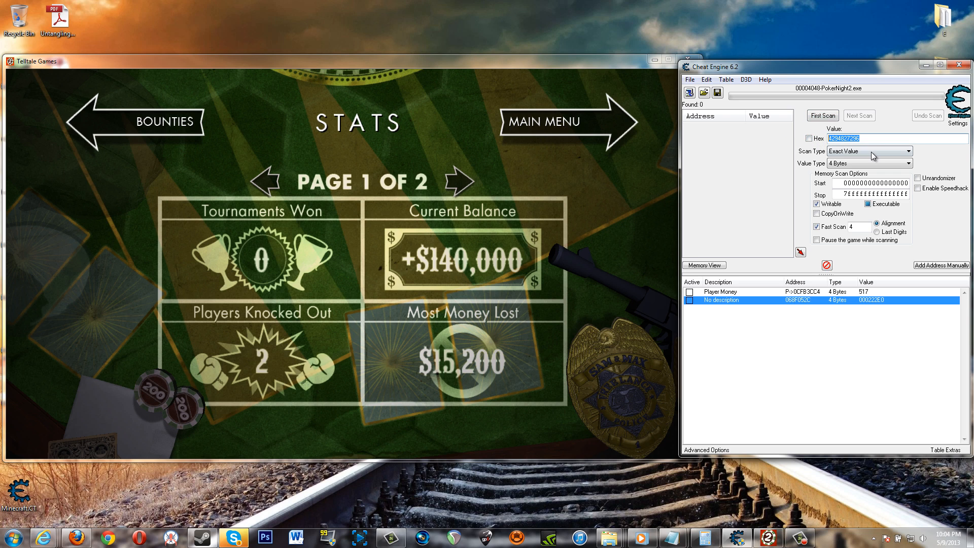
type("1400")
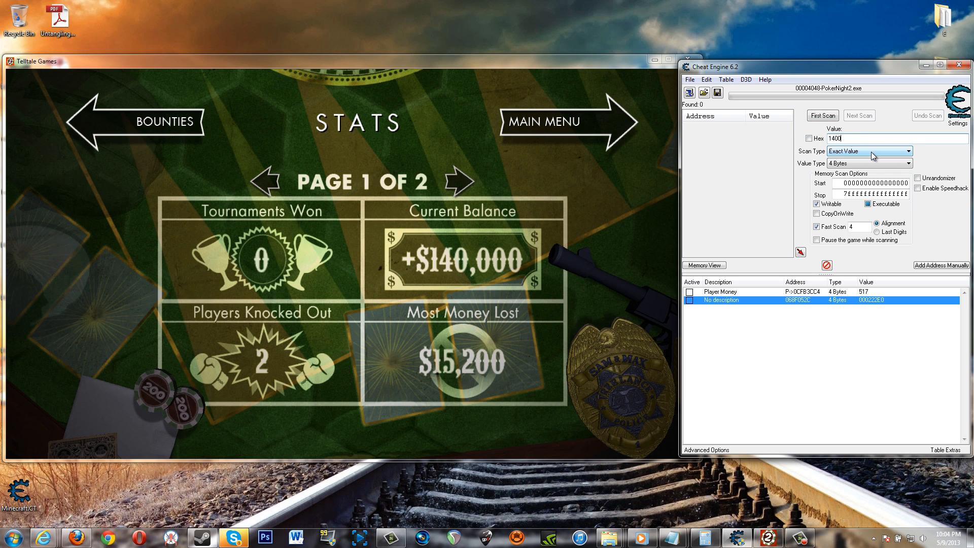
left_click(823, 115)
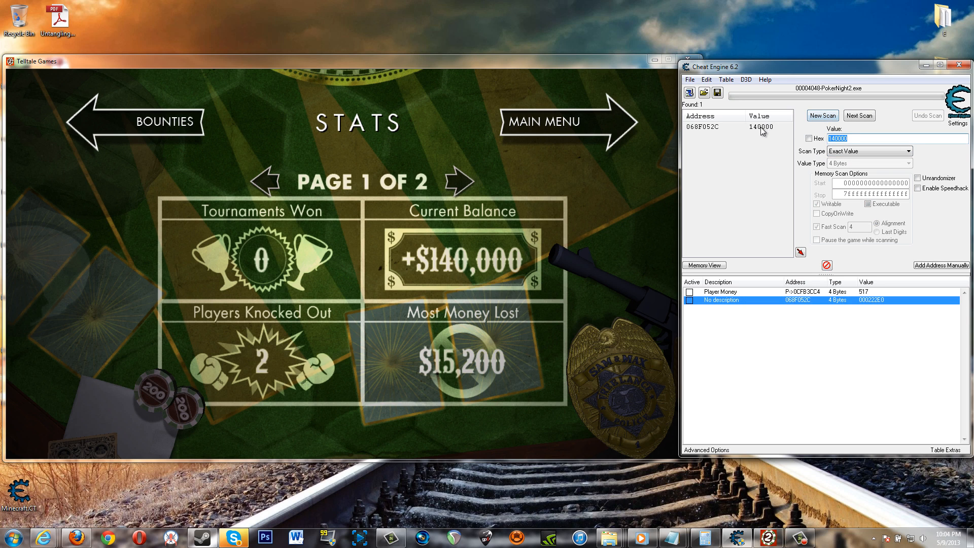
left_click(735, 126)
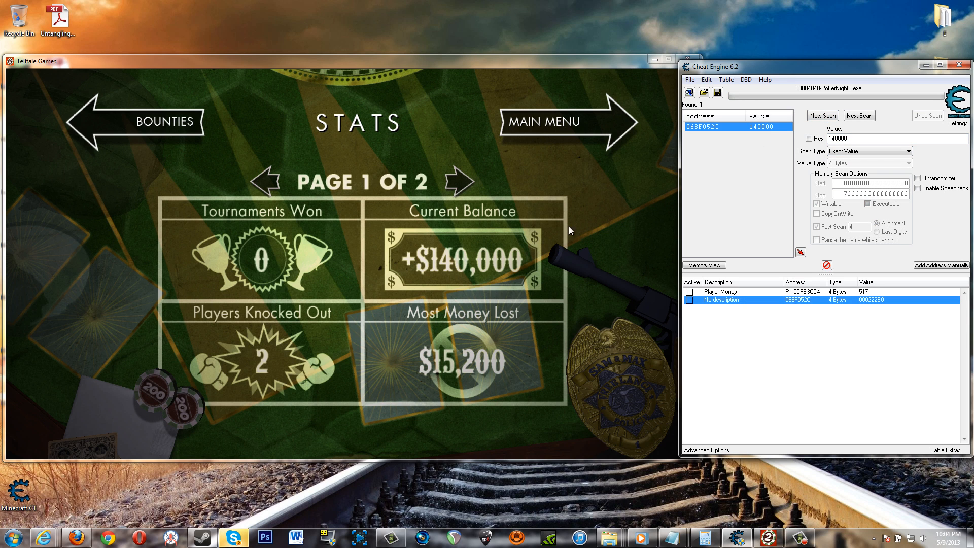
mouse_move(753, 153)
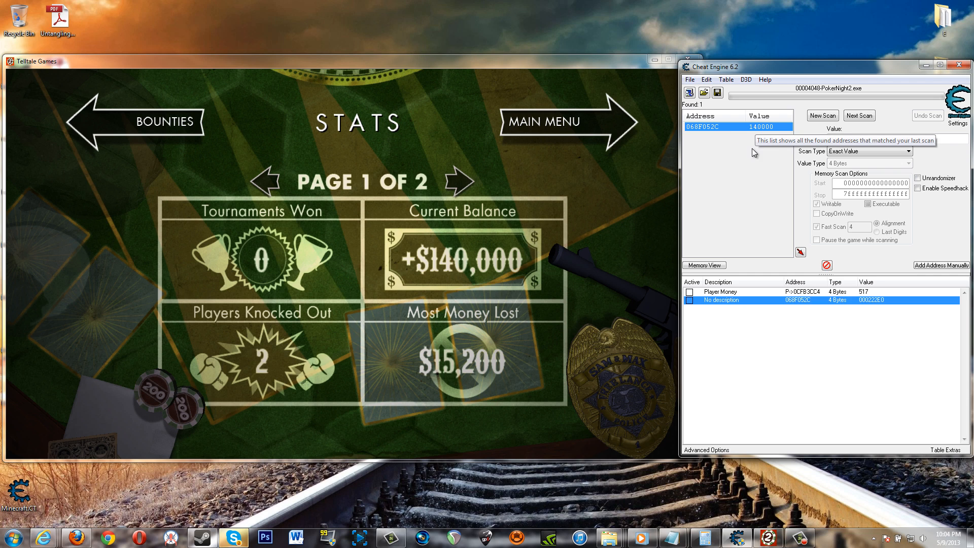
mouse_move(765, 134)
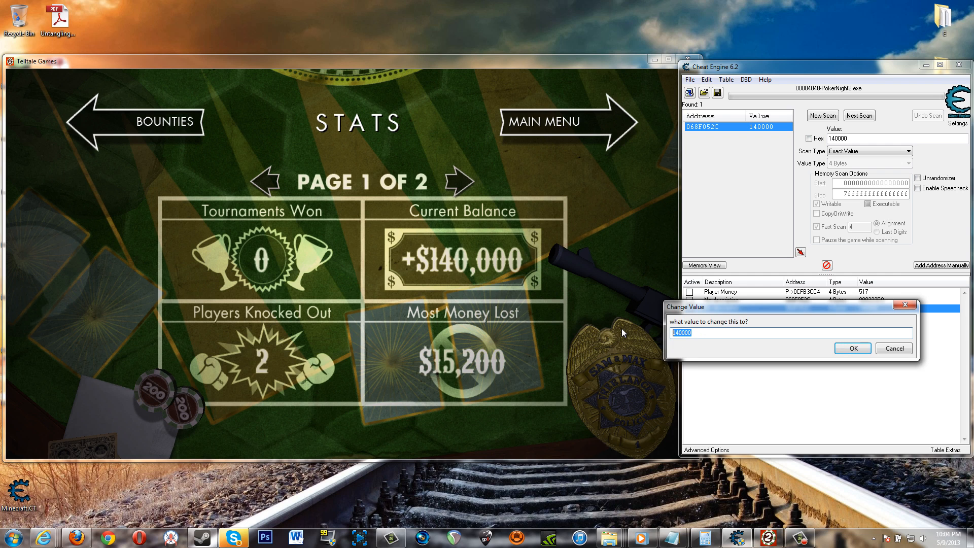
Set the address's value to 1000000 and dismiss the Calculator
type("100000")
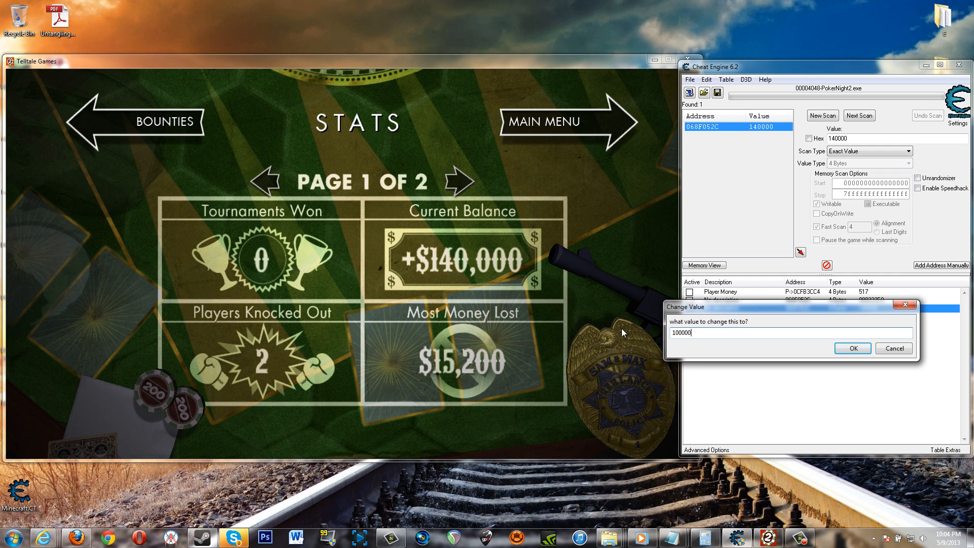
left_click(853, 348)
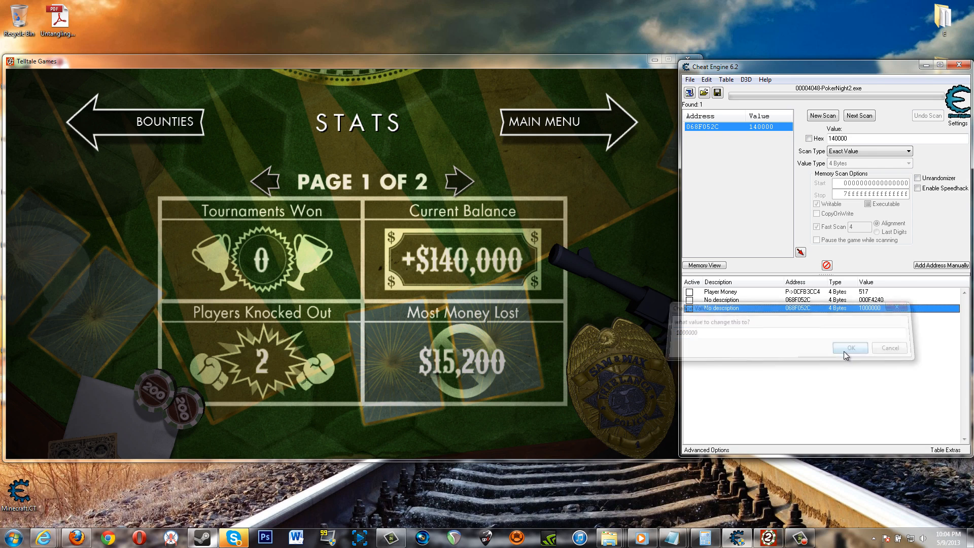
left_click(851, 347)
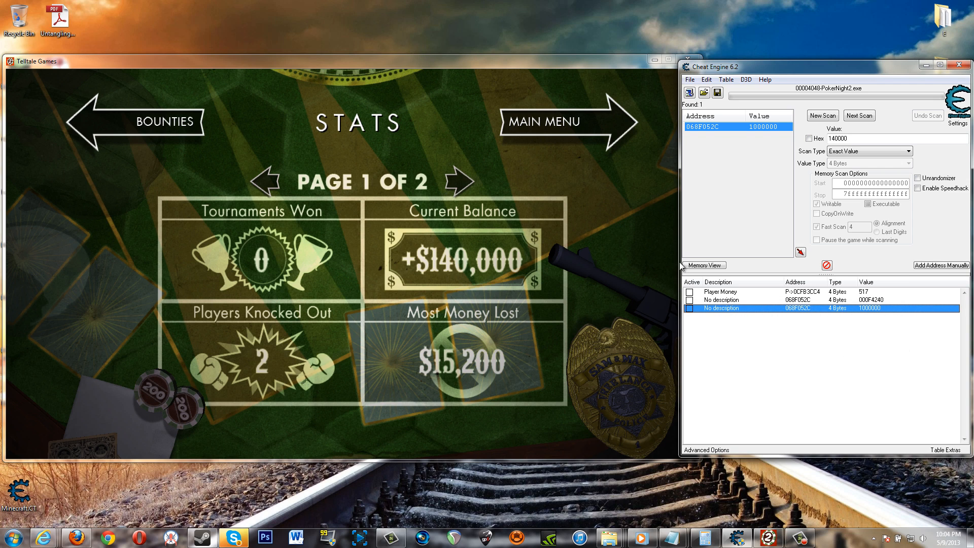
mouse_move(515, 126)
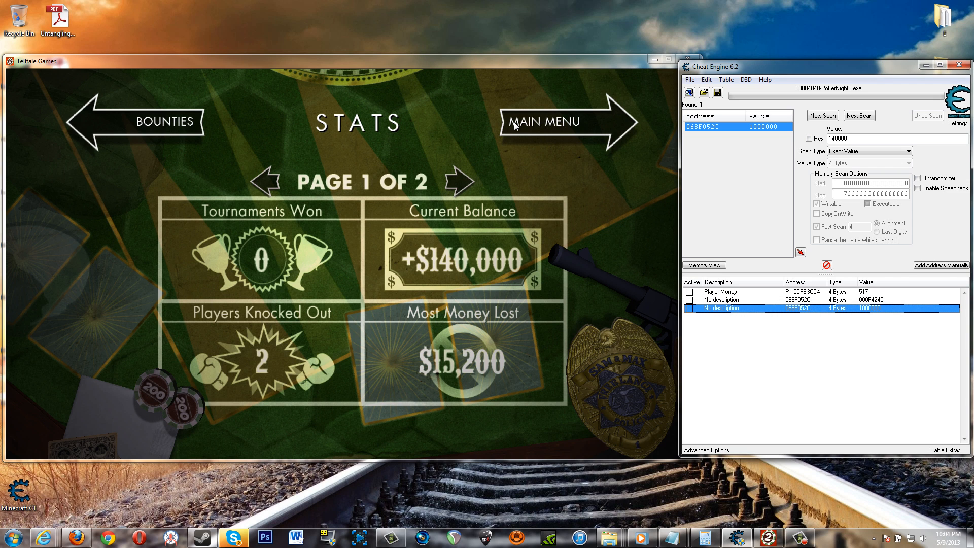
mouse_move(244, 175)
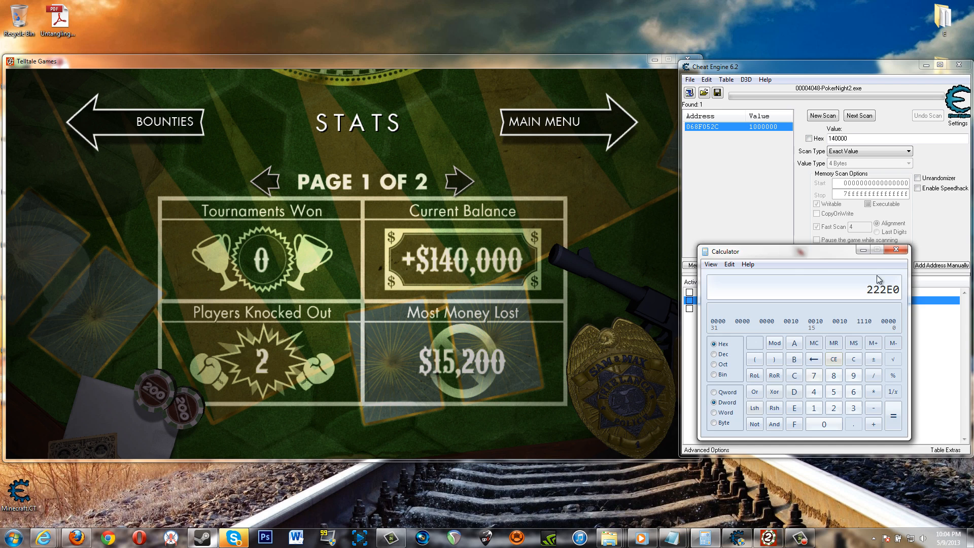
left_click(903, 250)
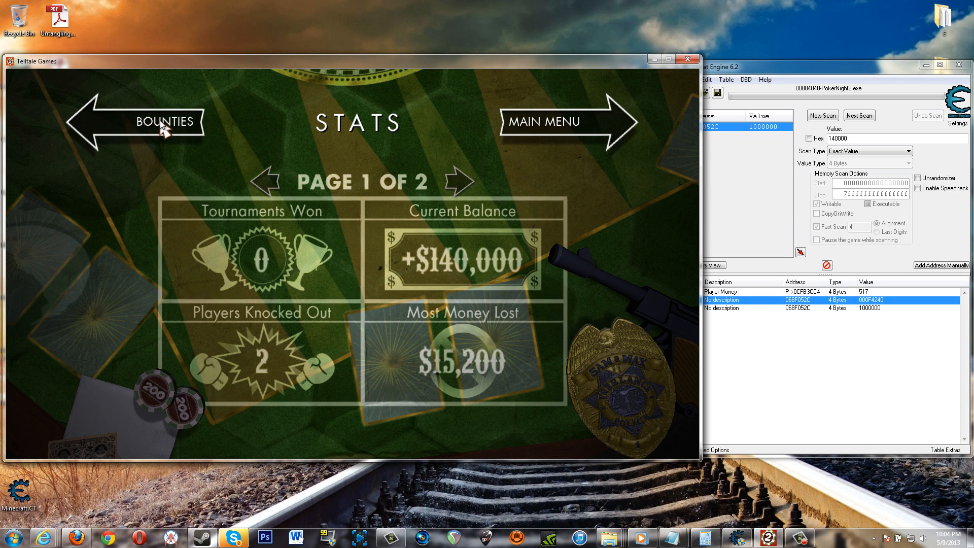
Leave for the bounties page and return to stats, now reading +$1,000,000
left_click(162, 122)
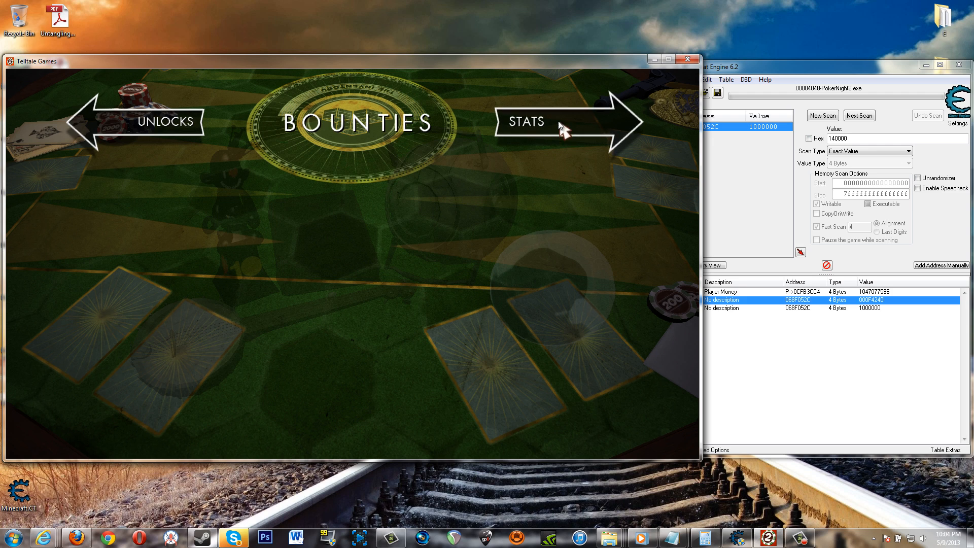
left_click(562, 130)
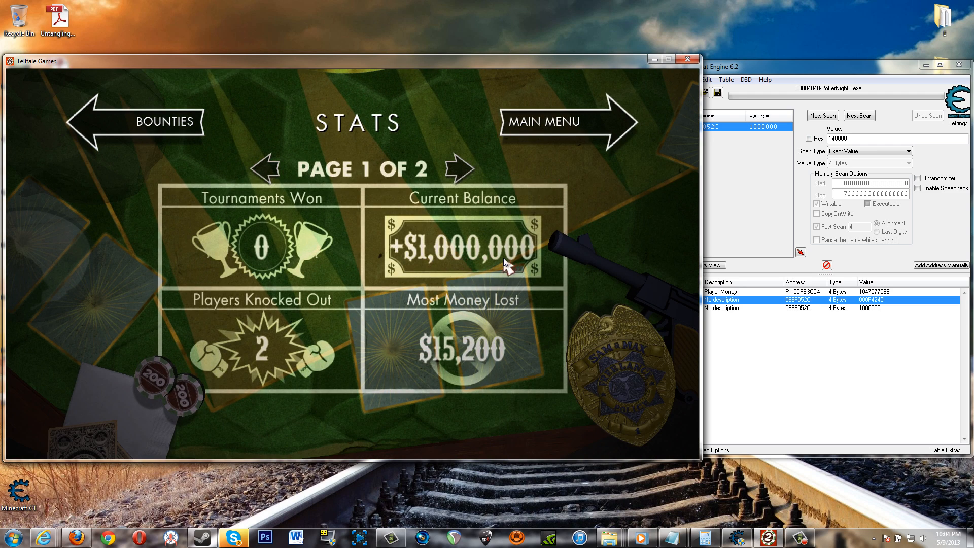
mouse_move(523, 258)
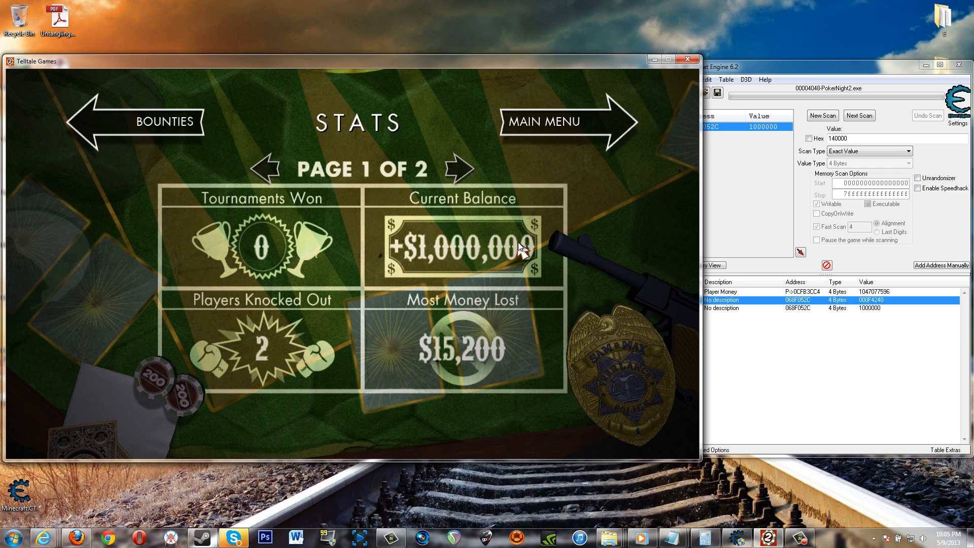
mouse_move(844, 361)
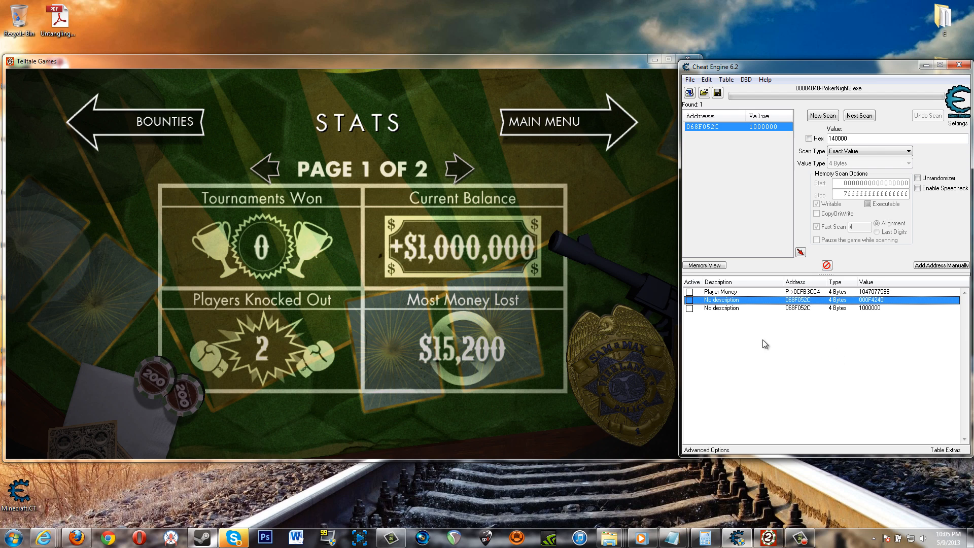
mouse_move(470, 146)
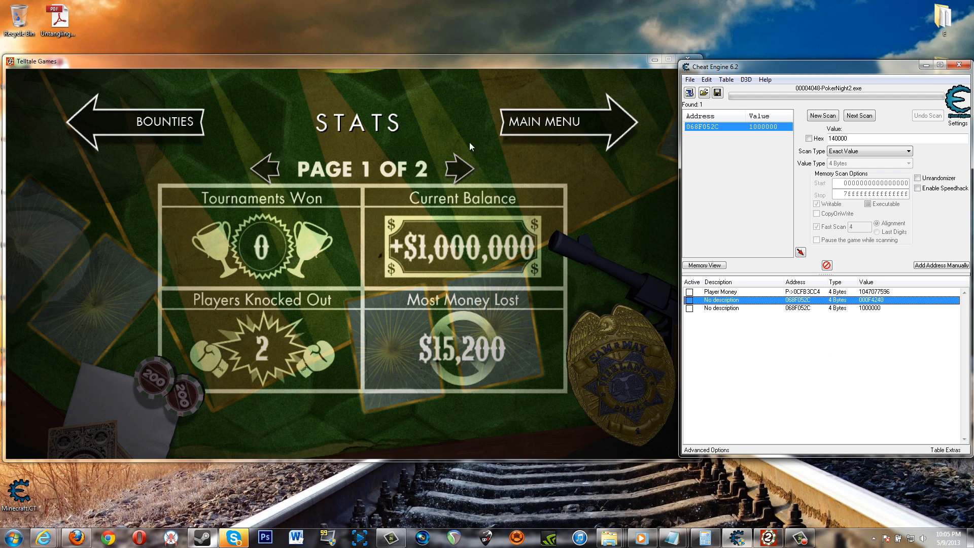
mouse_move(798, 355)
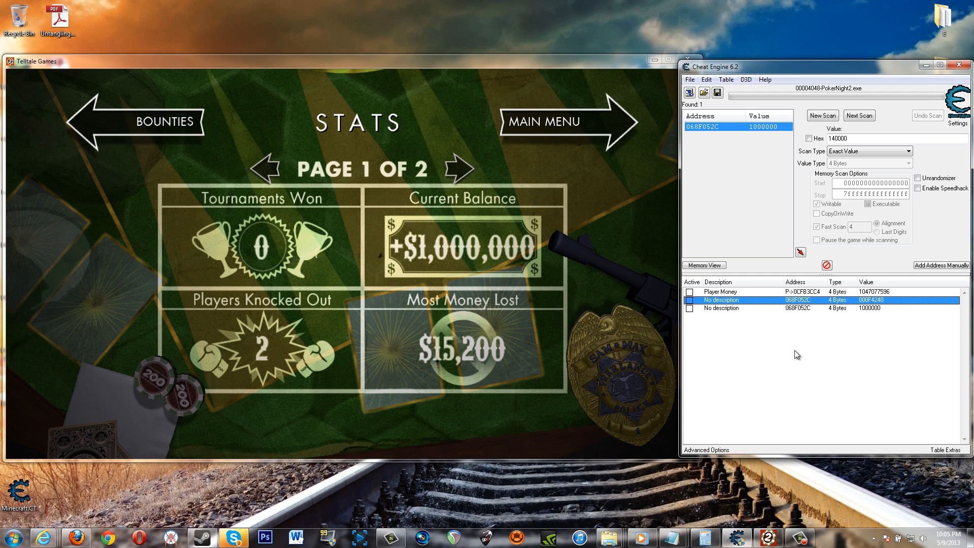